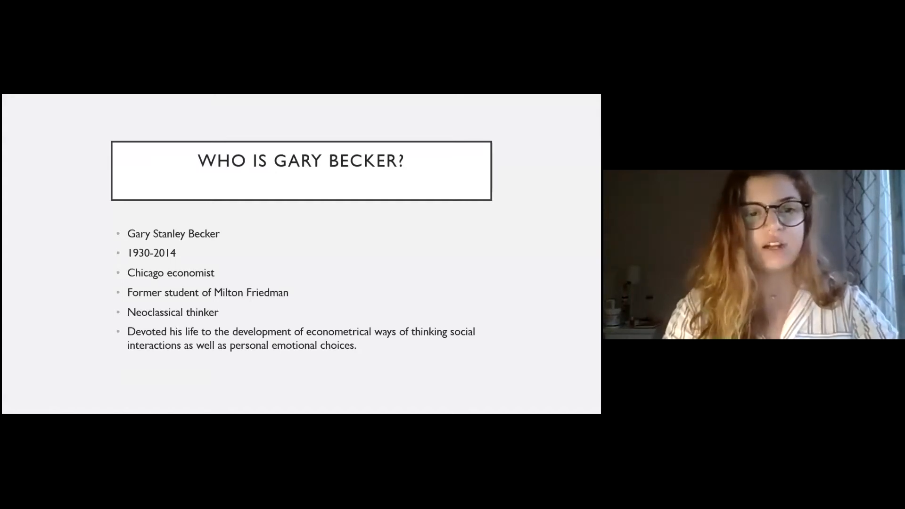
Step: Advance past the Gary Becker biography slide to the Accounting for Tastes (1996) slide
{"action": "key", "text": "Right"}
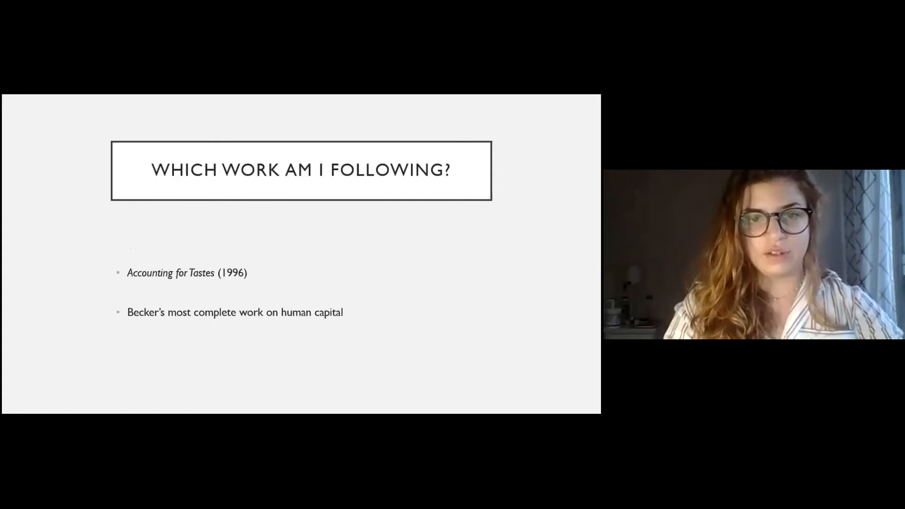
{"action": "mouse_move", "coordinate": [359, 130]}
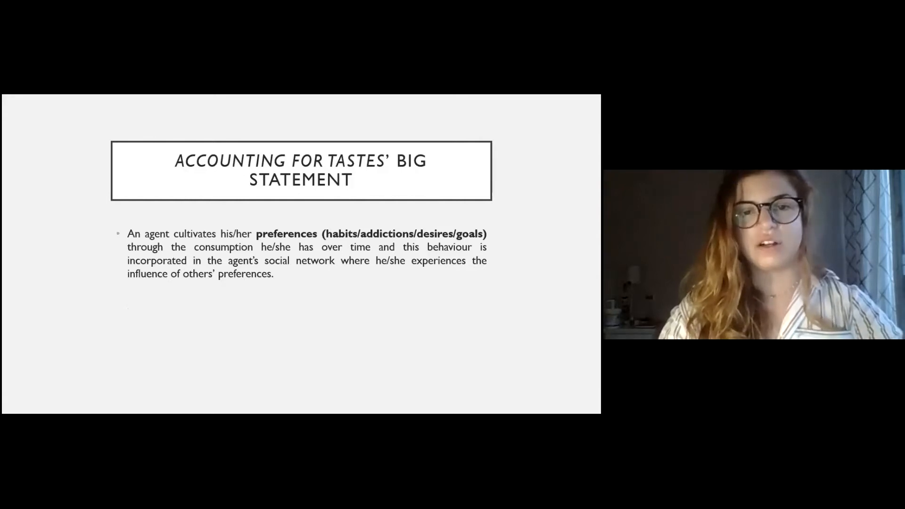
Step: Reveal the second Big Statement bullet about the Extended Utility Function
{"action": "key", "text": "right"}
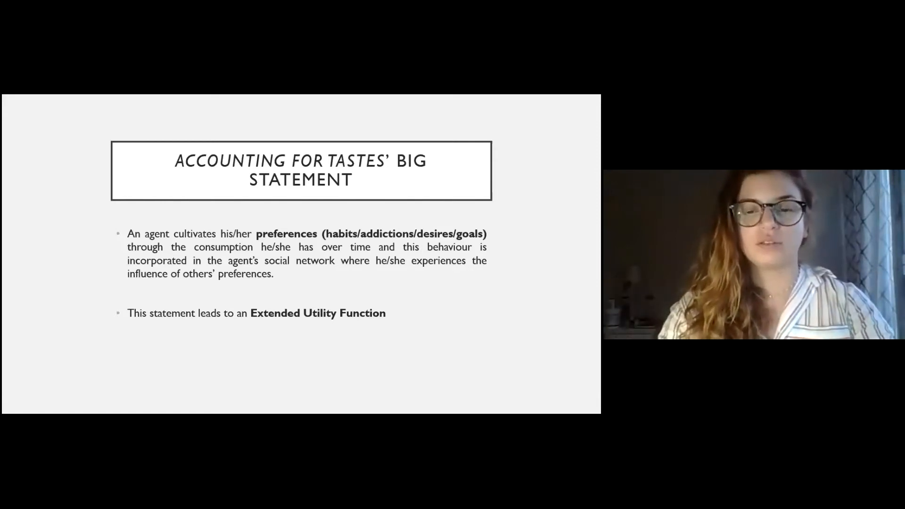
{"action": "key", "text": "Right"}
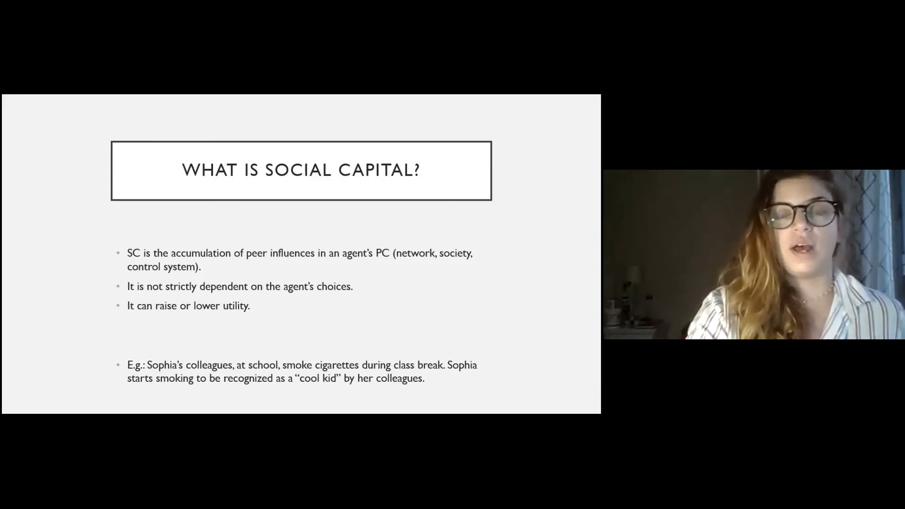
{"action": "key", "text": "Right"}
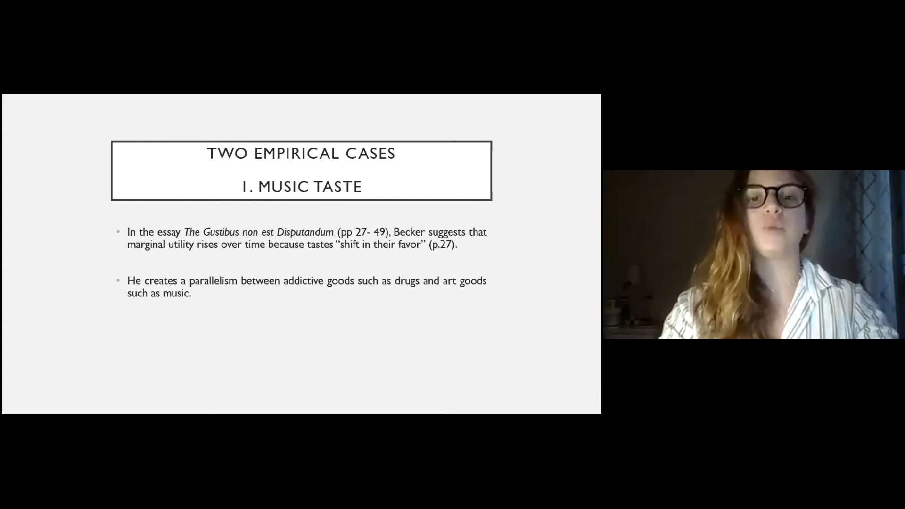
Step: Advance from the Sophia music-taste example to the 2. Drug Addiction slide
{"action": "key", "text": "Right"}
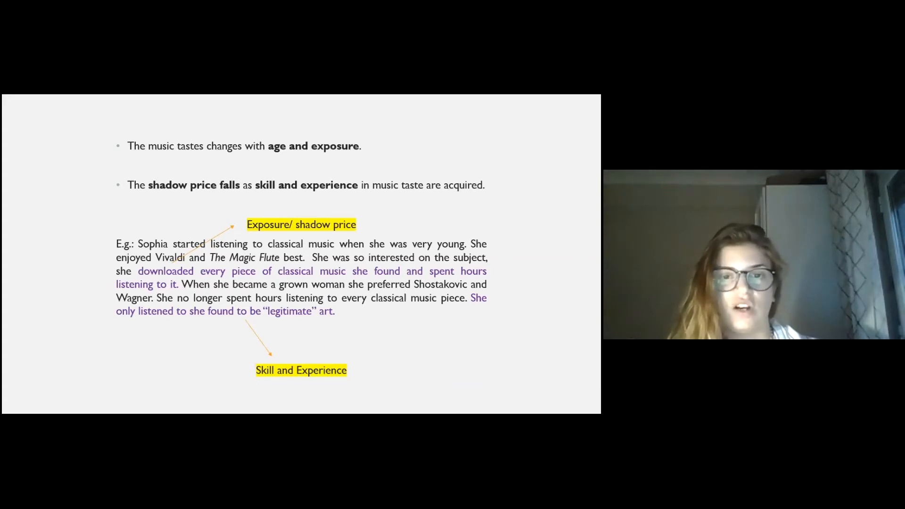
{"action": "key", "text": "Right"}
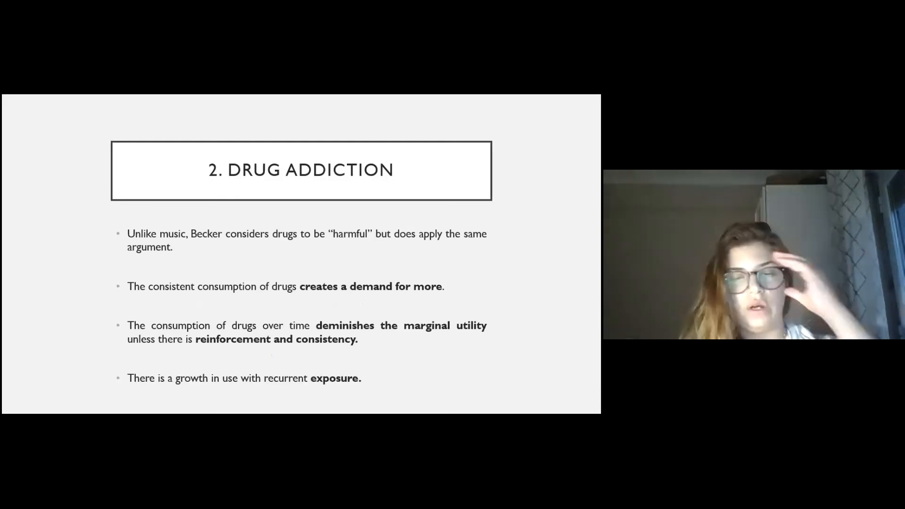
Step: Advance from the Drug Addiction slide to 'What ideas do we extract from Becker's work?'
{"action": "key", "text": "right"}
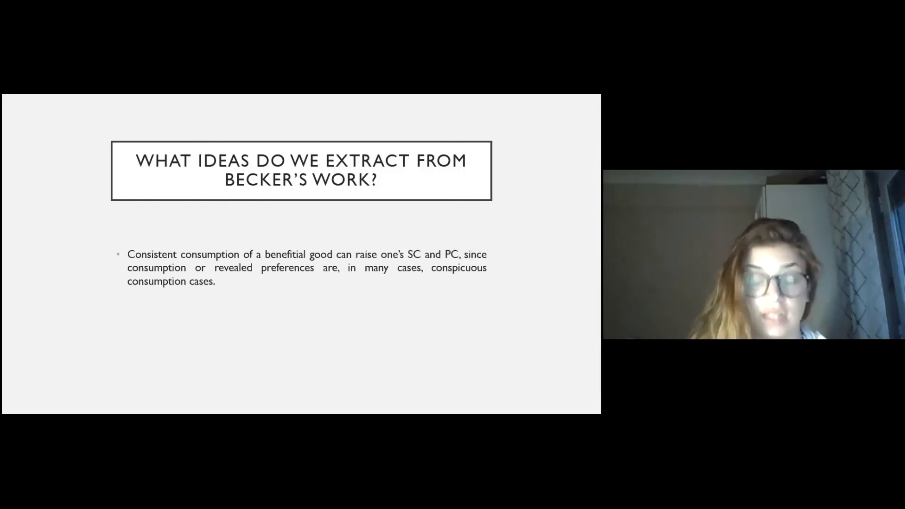
Step: Advance from the Becker ideas slide to the Joanna and Sophia social-capital example
{"action": "key", "text": "Right"}
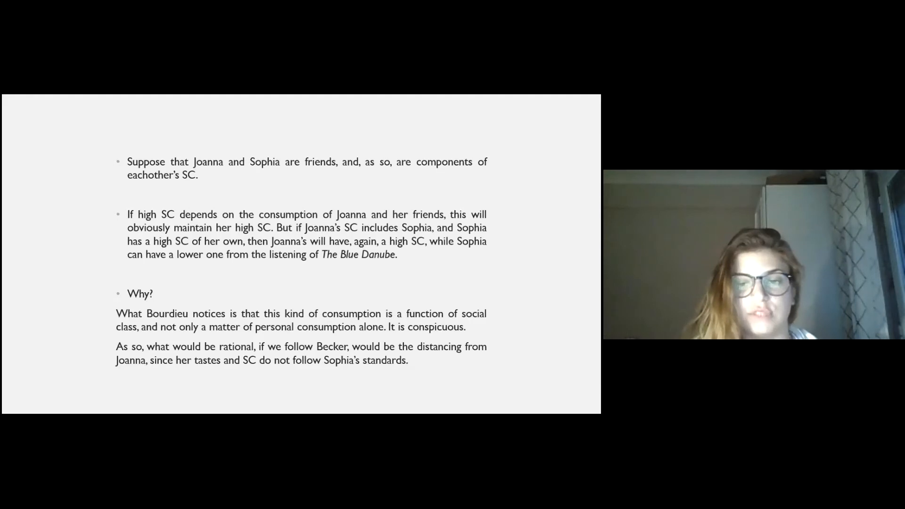
Step: Advance from the Joanna and Sophia slide to the Imagination Capital slide citing Elster
{"action": "key", "text": "Right"}
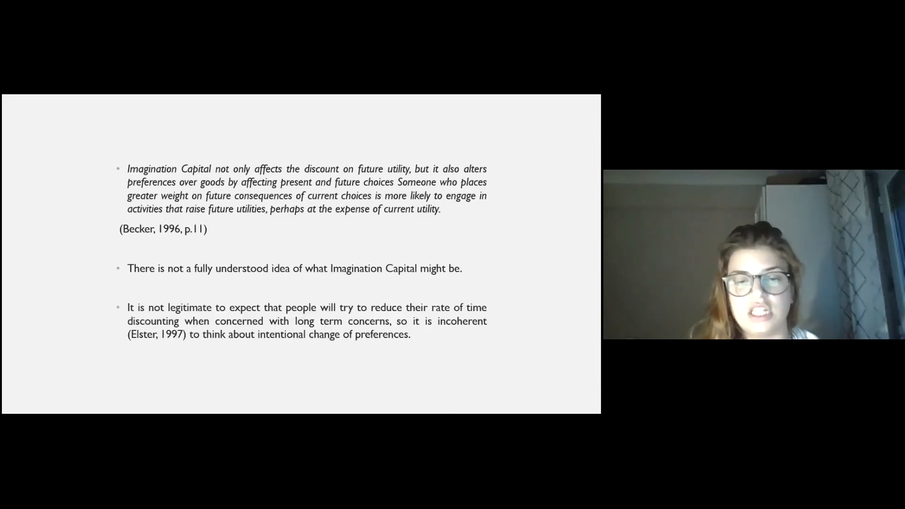
Step: Advance from the Imagination Capital slide to the three savings scenarios star-rating slide
{"action": "key", "text": "Right"}
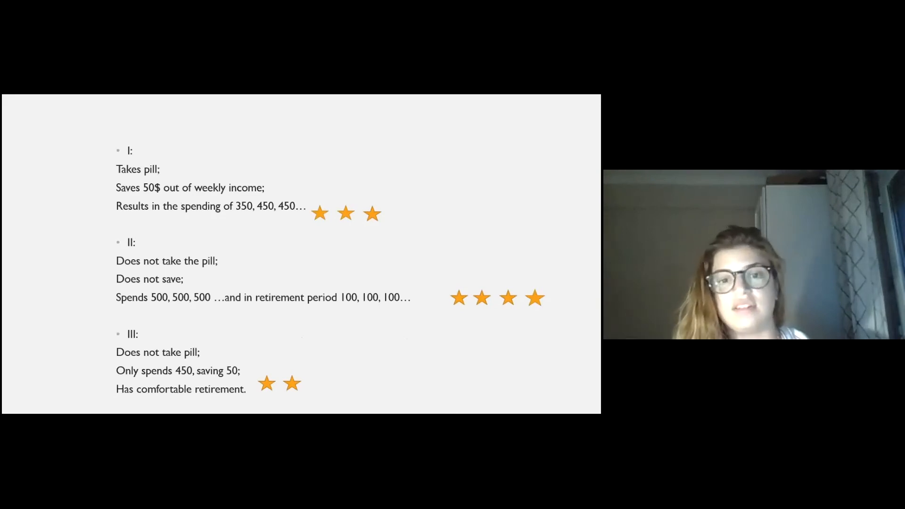